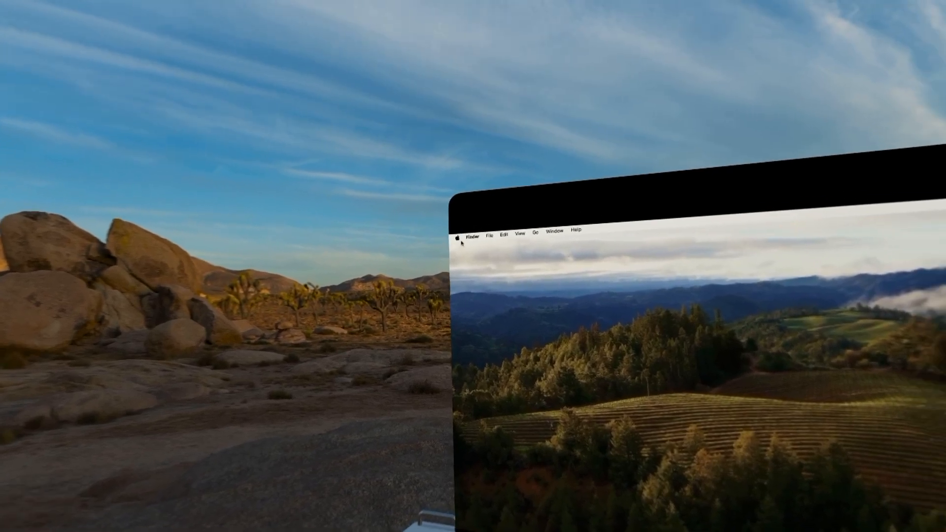
- Reach System Settings' General > Transfer or Reset page from the Apple menu
click(457, 234)
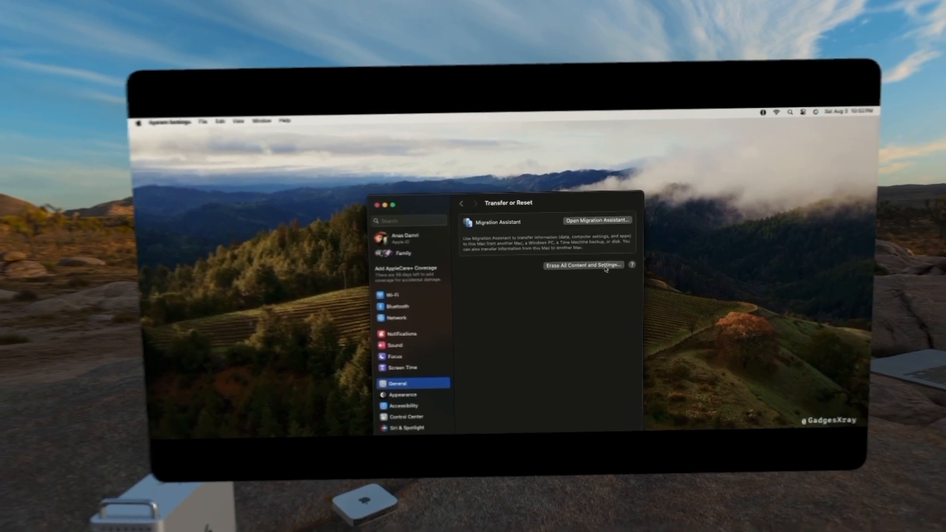
- Start Erase All Content and Settings and unlock Erase Assistant with the administrator password
click(583, 264)
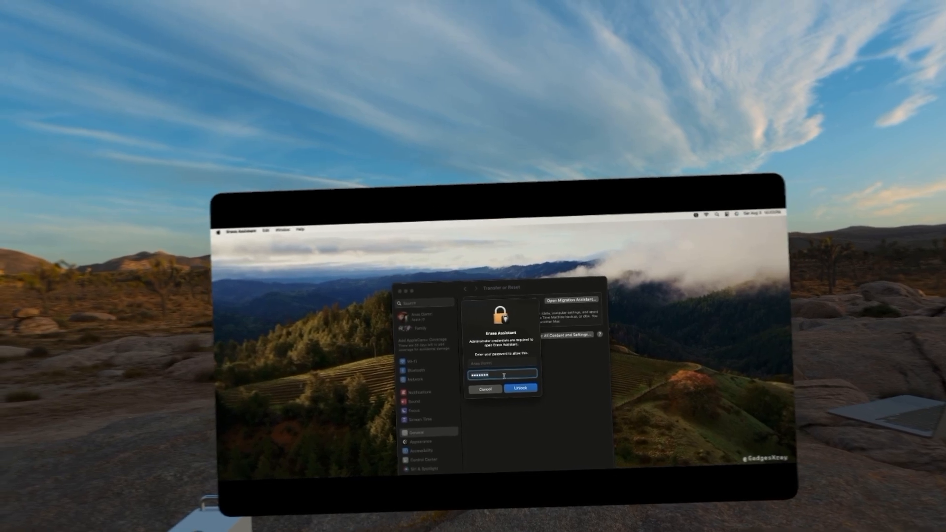
click(520, 388)
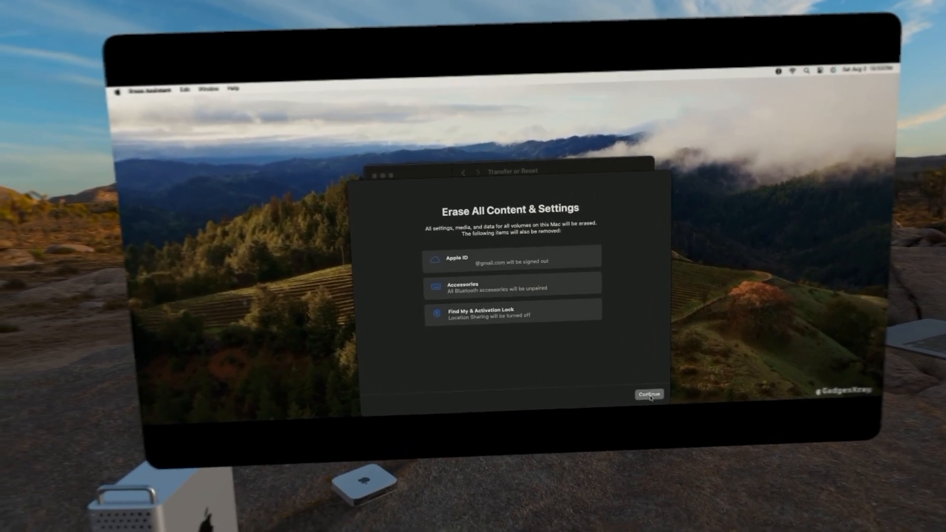
- Continue past the removal summary and sign out of the Apple ID so the Mac erases
click(648, 394)
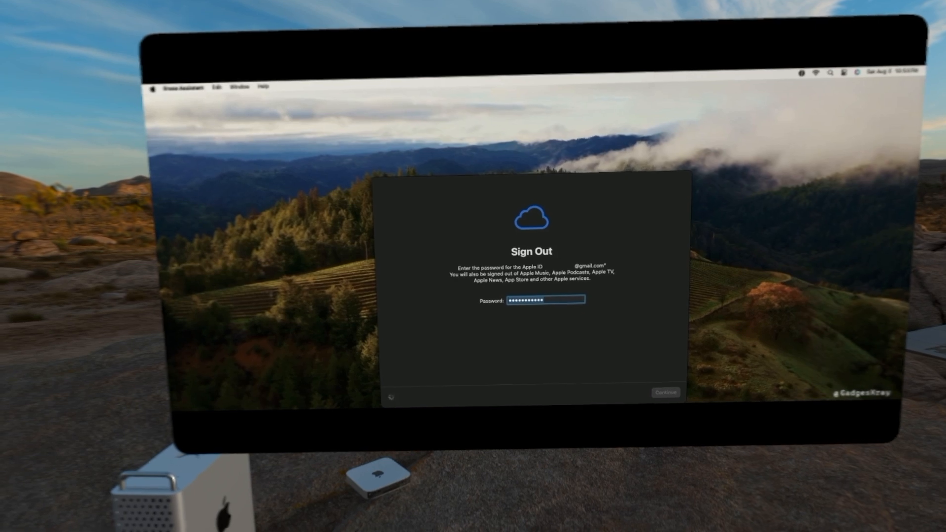
click(665, 392)
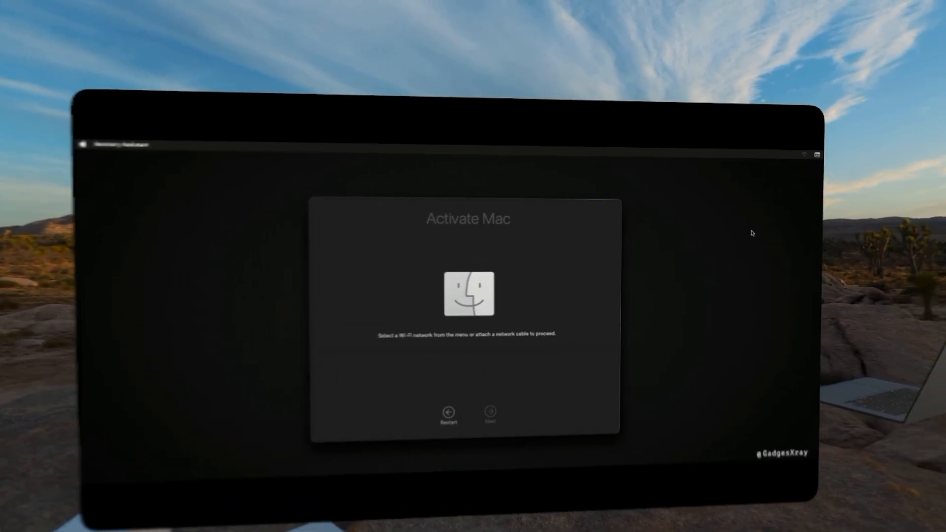
- Join a Wi-Fi network from the menu bar so the Mac activates and reaches country selection
click(807, 154)
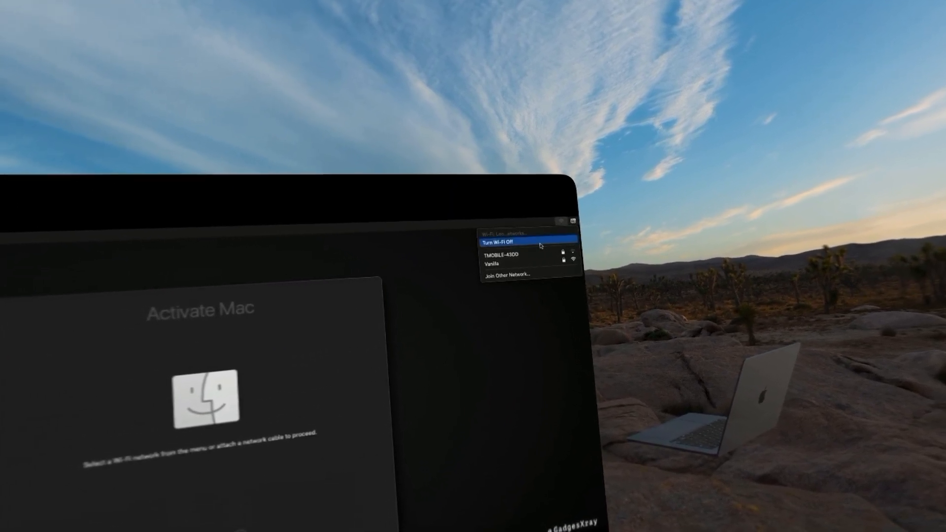
click(490, 264)
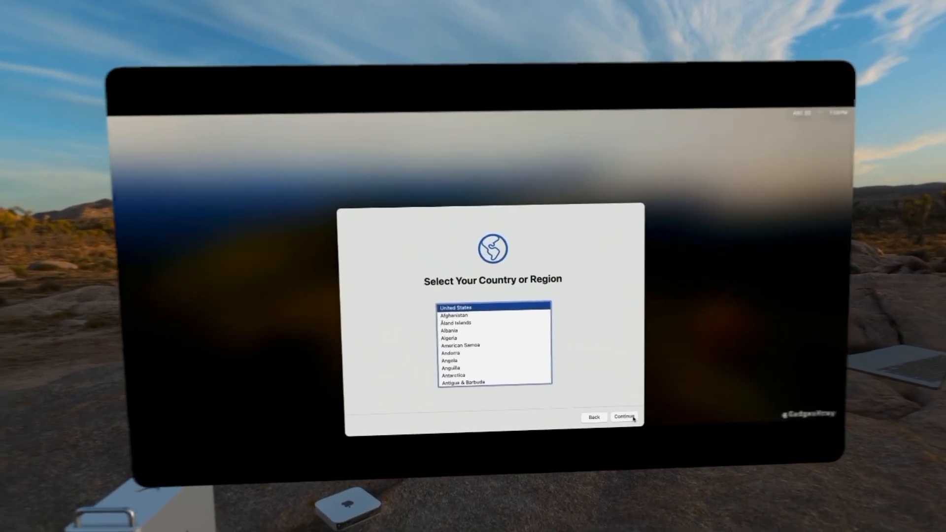
- Keep United States and default languages, skip Accessibility, continue past Wi-Fi and privacy, and agree to the terms
click(625, 417)
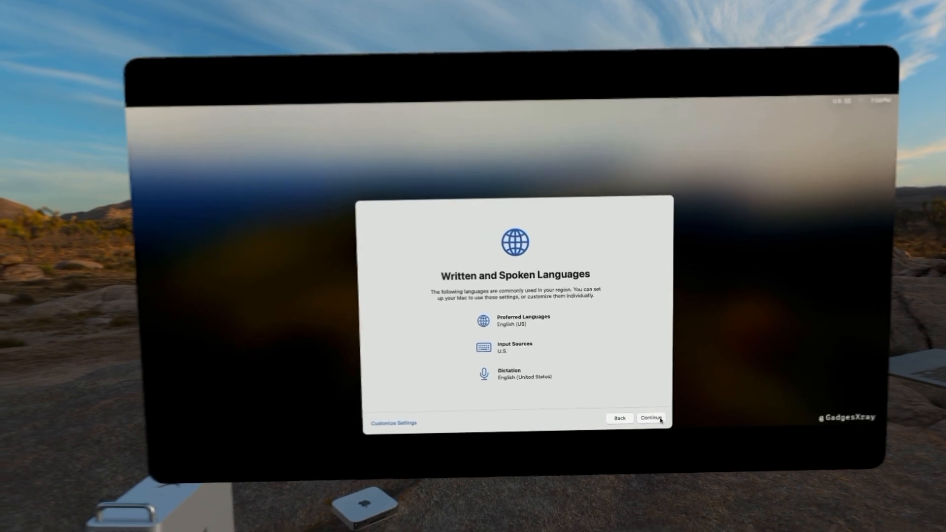
click(650, 418)
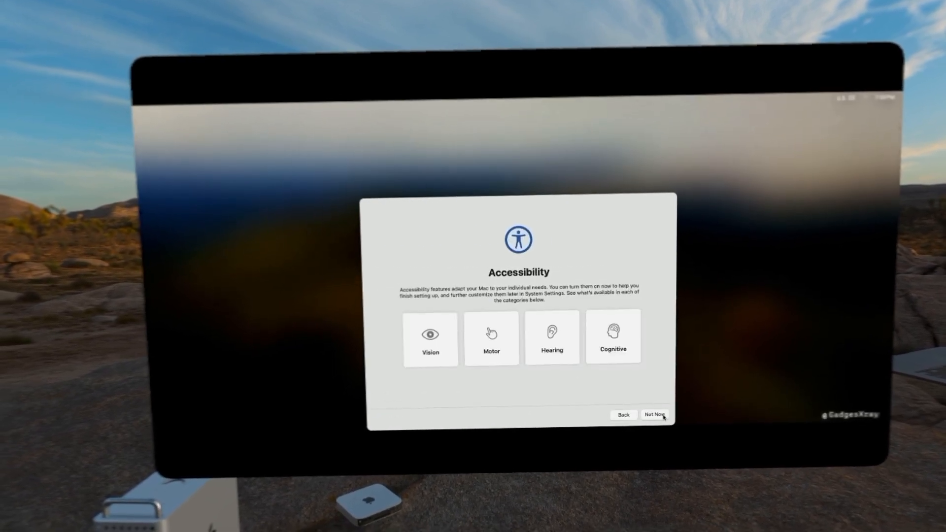
click(654, 415)
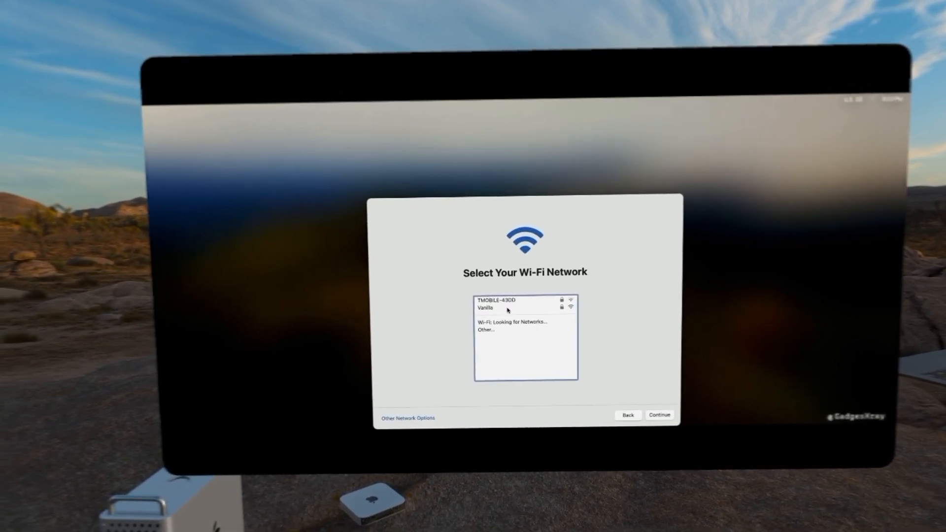
click(659, 415)
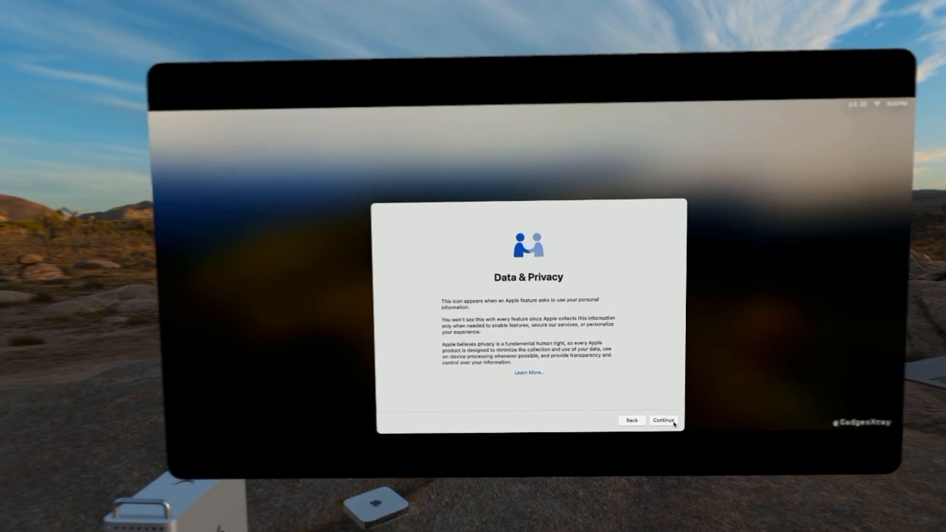
click(663, 420)
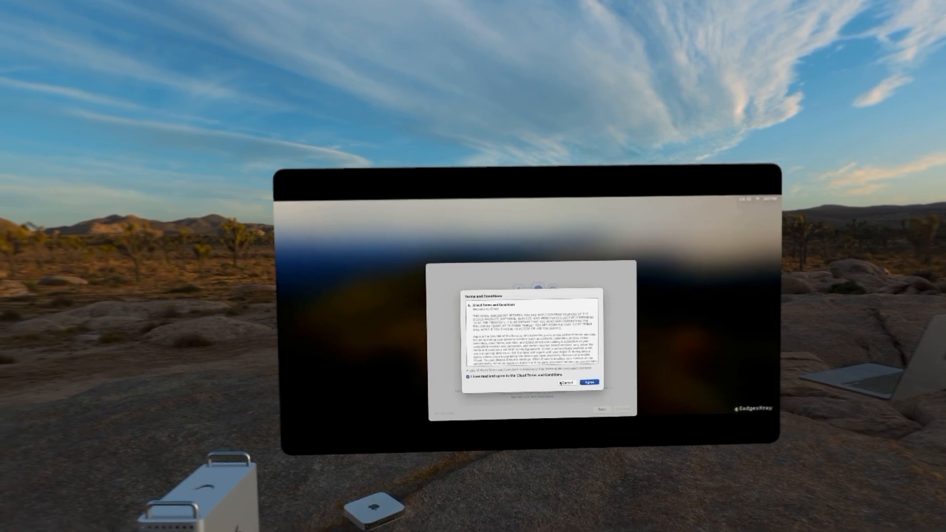
click(590, 381)
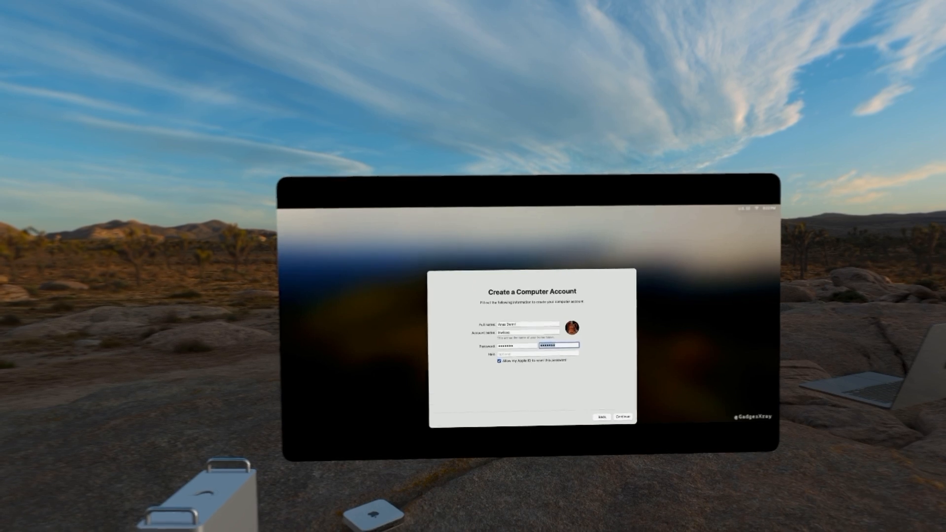
- Create the computer account with the entered details and accept the Make This Your New Mac overview
click(620, 415)
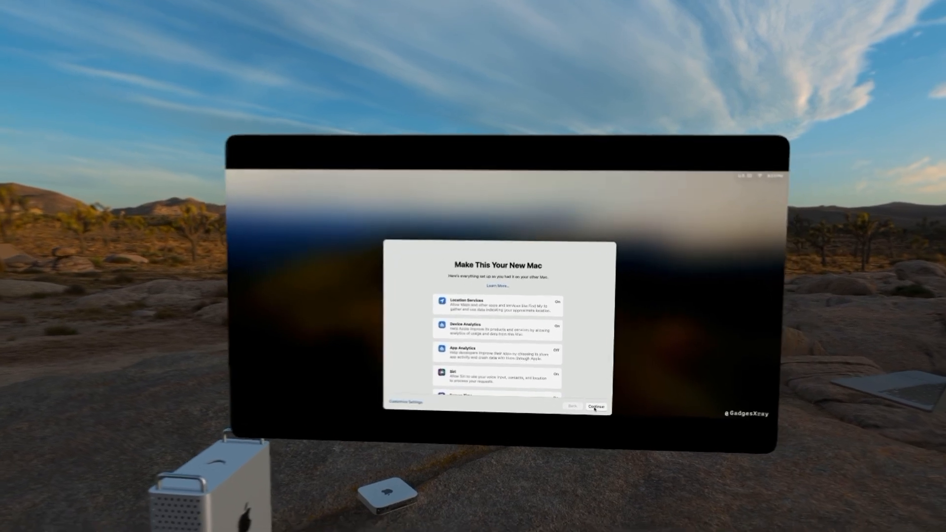
click(597, 406)
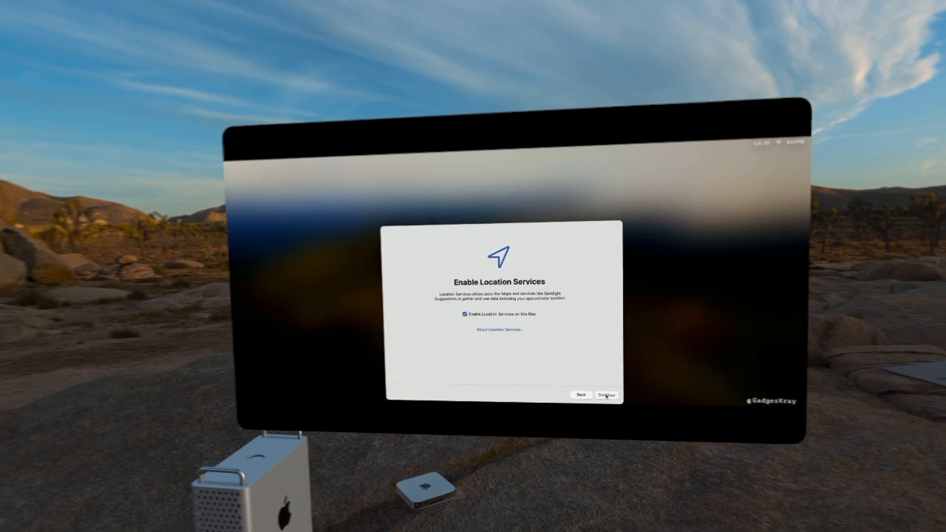
- Keep Location Services on, pass Analytics and Screen Time, confirm Auto appearance and land on the desktop
click(606, 394)
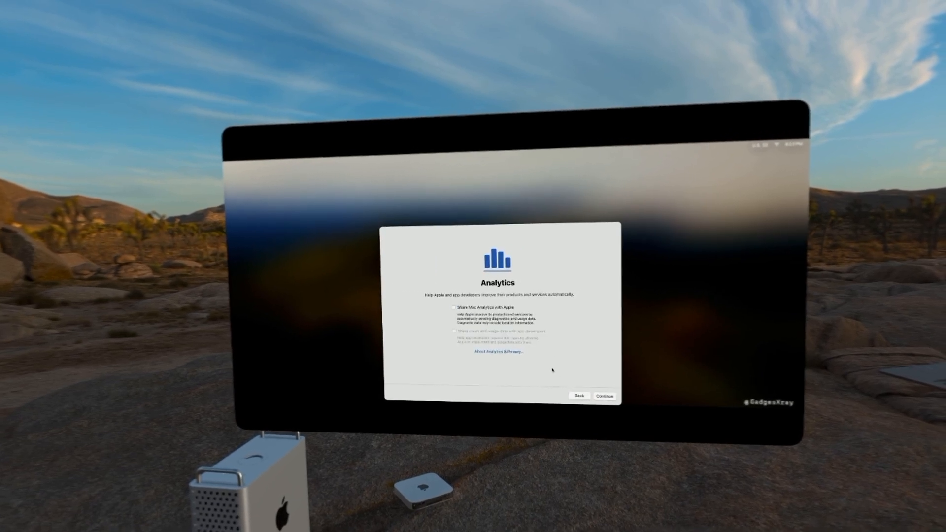
click(603, 396)
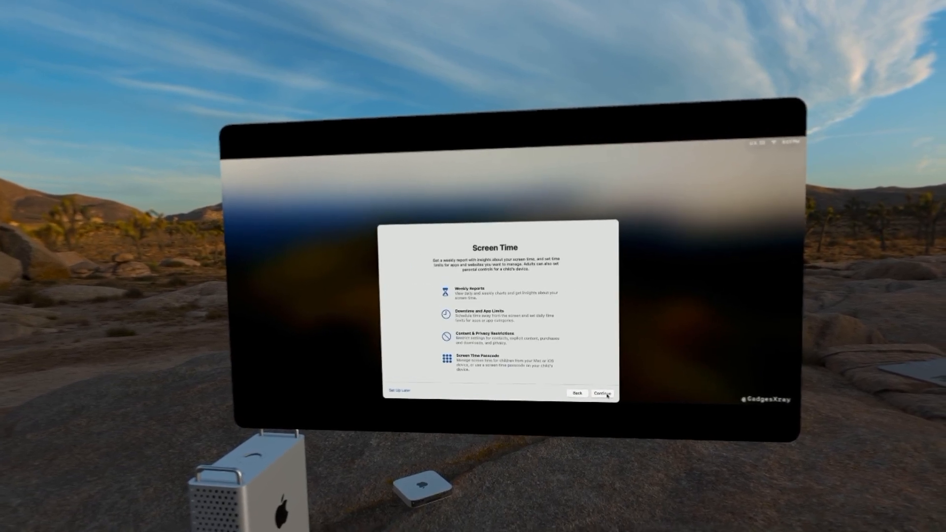
click(602, 393)
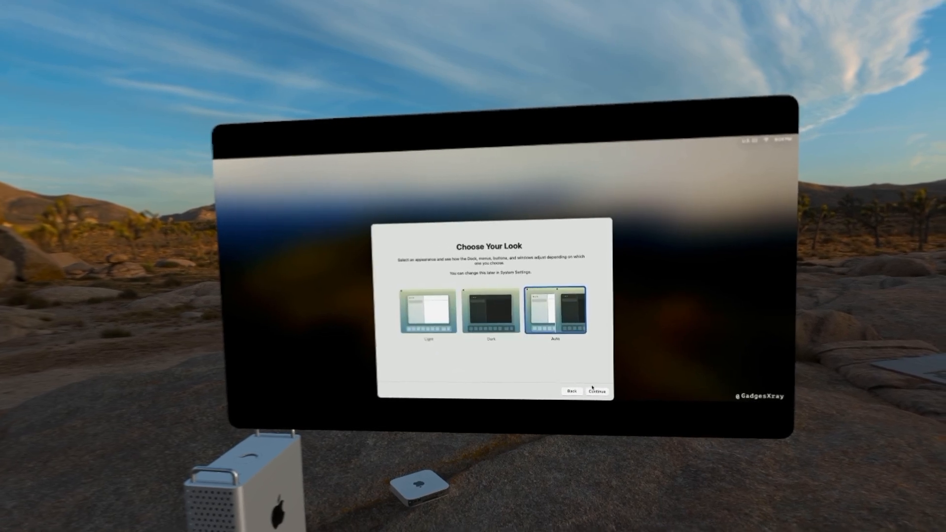
click(597, 391)
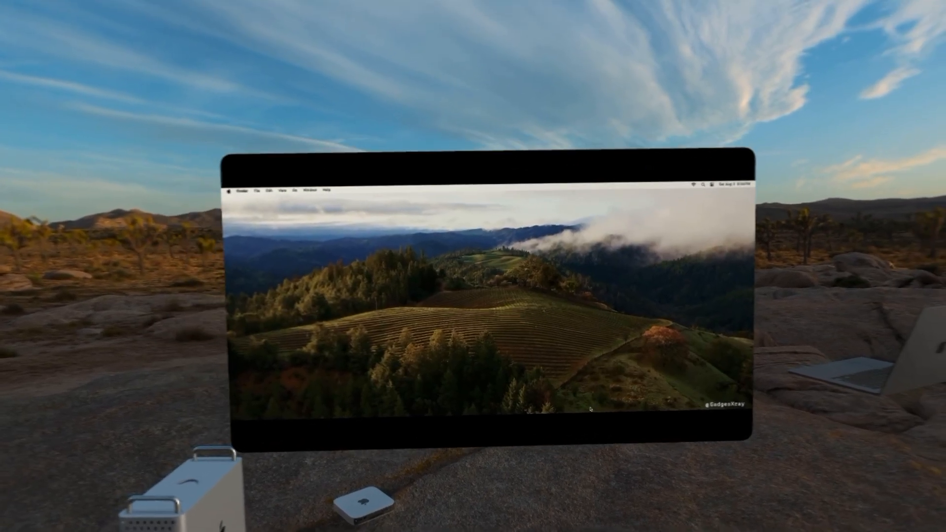